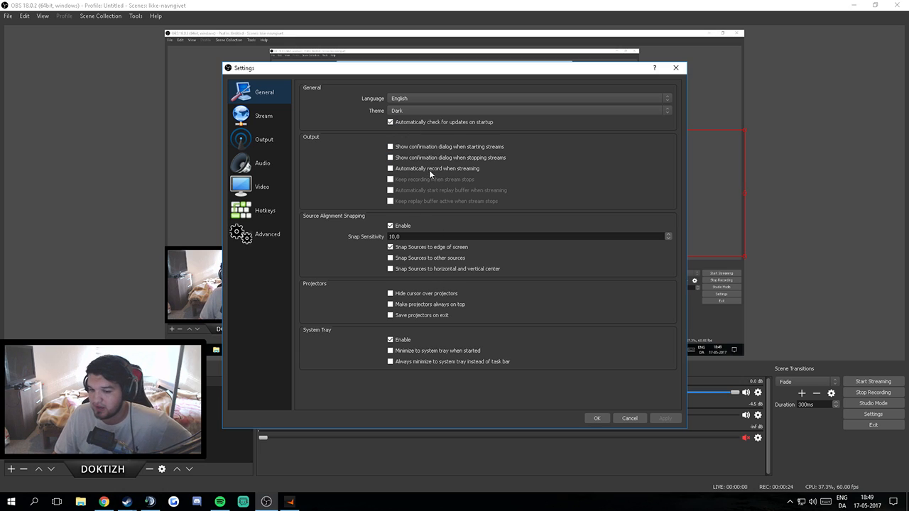
Step: Show the Stream settings and keep Twitch with the EU: Paris, FR server
{"action": "left_click", "coordinate": [262, 115]}
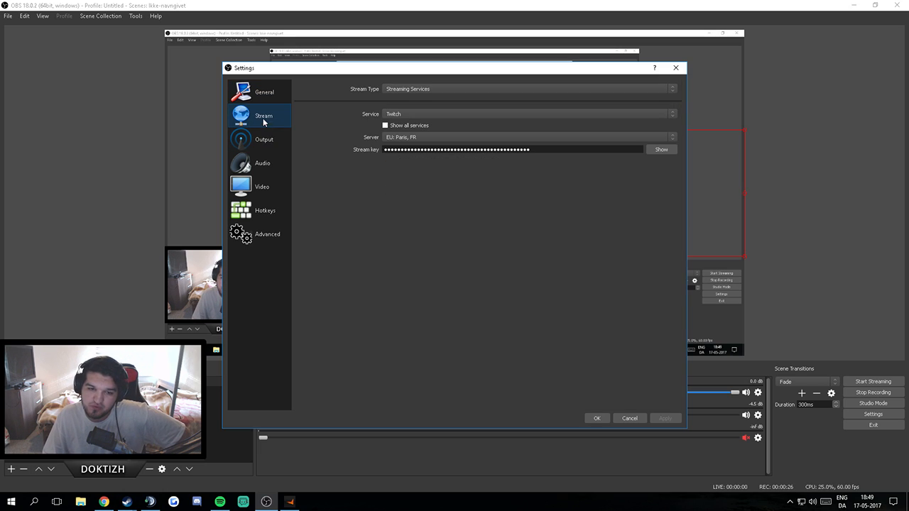
{"action": "mouse_move", "coordinate": [423, 140]}
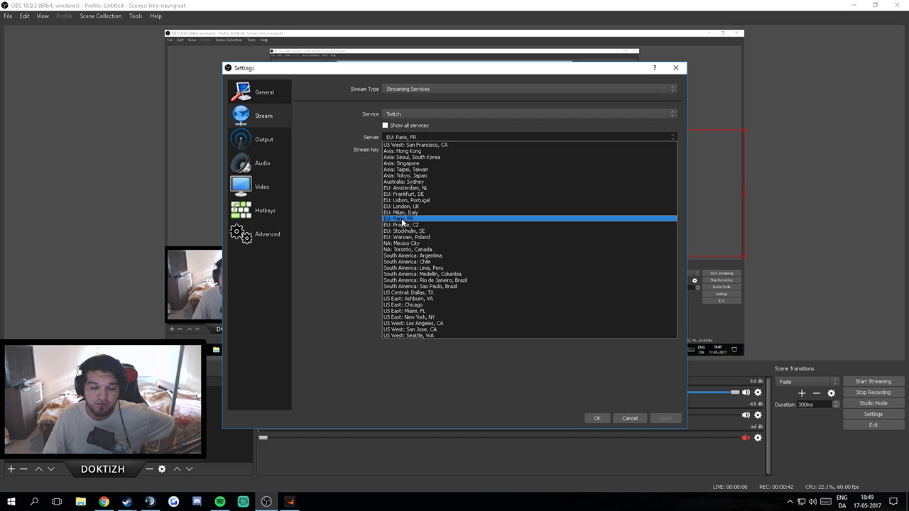
{"action": "mouse_move", "coordinate": [360, 218]}
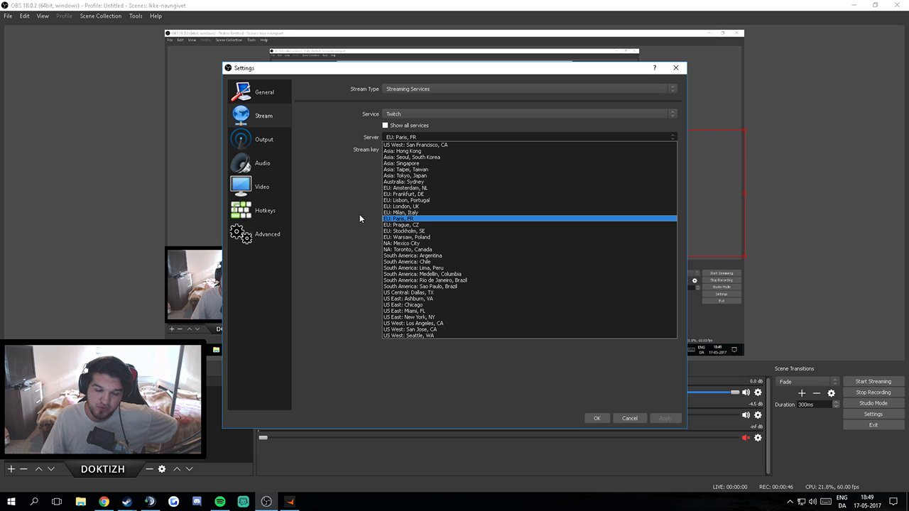
{"action": "mouse_move", "coordinate": [430, 220]}
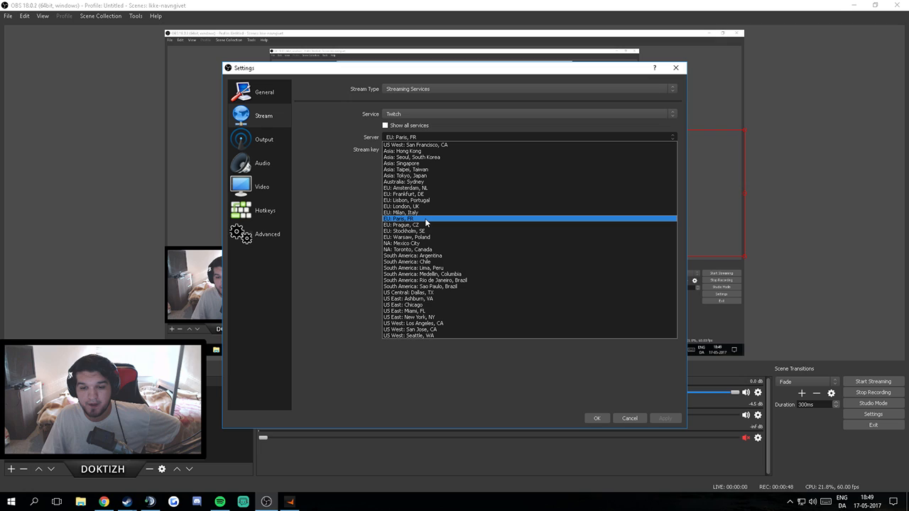
{"action": "left_click", "coordinate": [414, 219]}
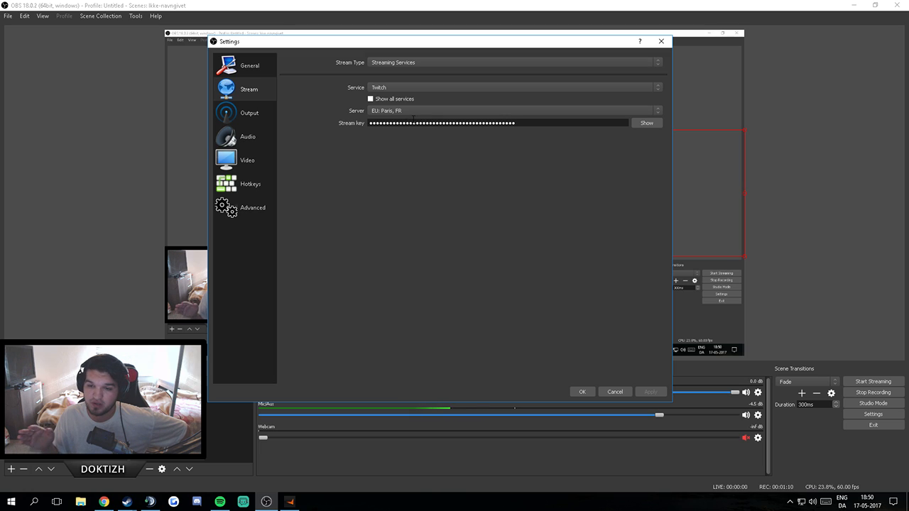
Step: Show the Output settings with NVENC, CBR 4500 bitrate and High Quality preset
{"action": "left_click", "coordinate": [248, 113]}
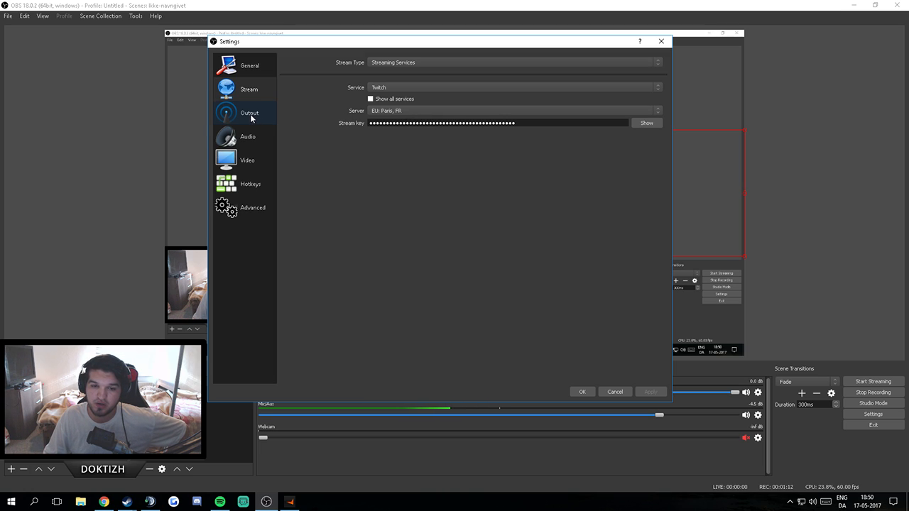
{"action": "left_click", "coordinate": [249, 113]}
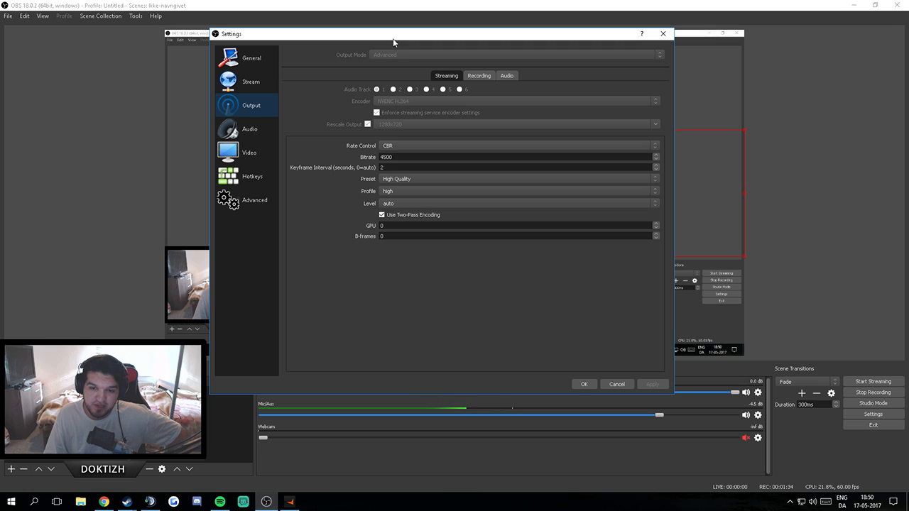
{"action": "mouse_move", "coordinate": [395, 42]}
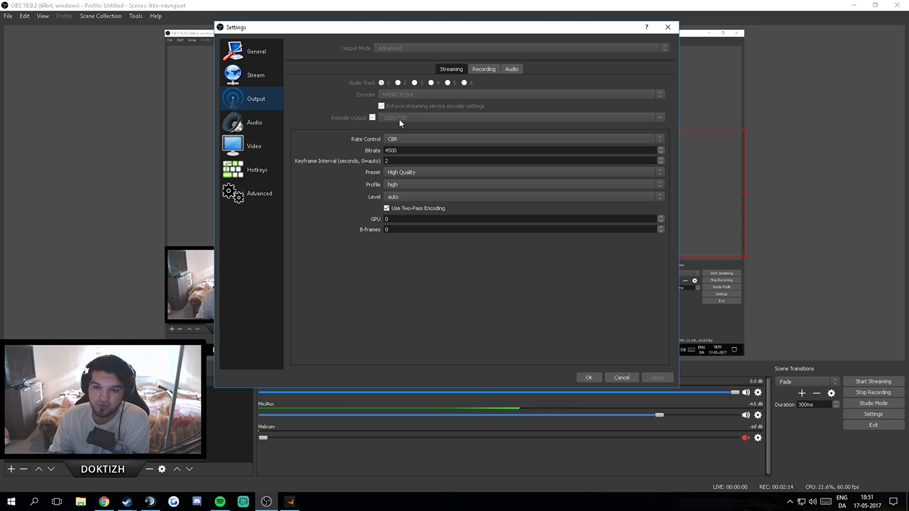
{"action": "mouse_move", "coordinate": [406, 136]}
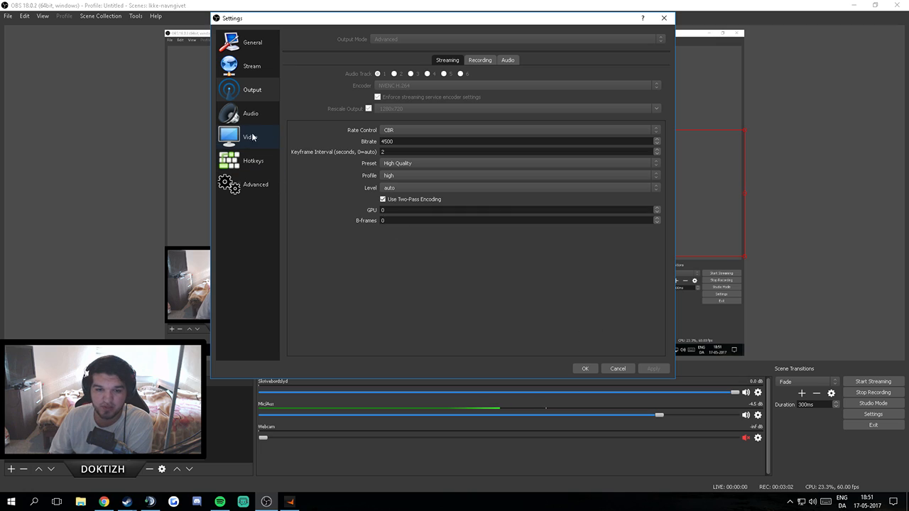
Step: Set audio to 48khz stereo with the HyperX headset as desktop audio
{"action": "left_click", "coordinate": [249, 113]}
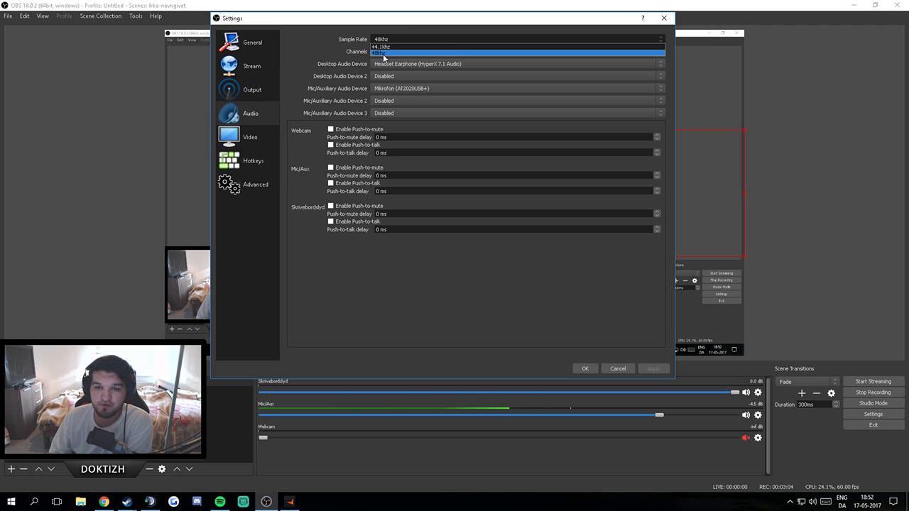
{"action": "left_click", "coordinate": [397, 51]}
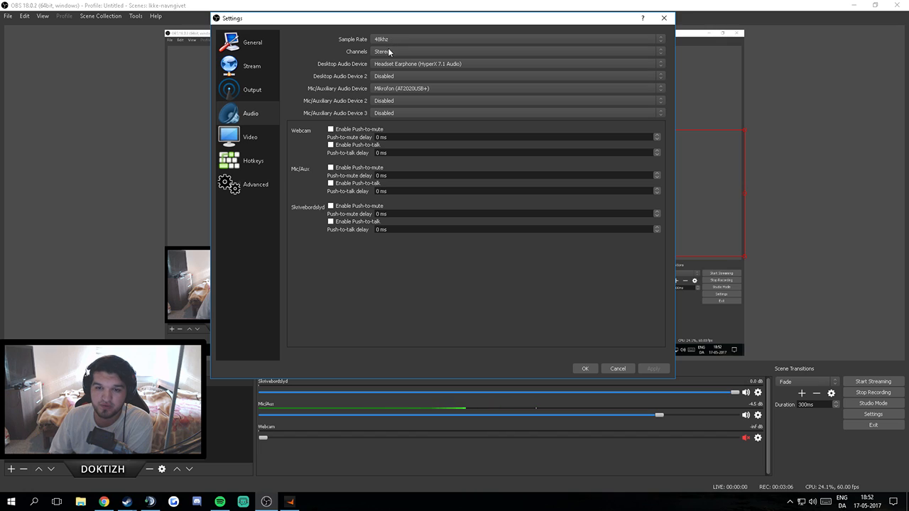
{"action": "left_click", "coordinate": [509, 76]}
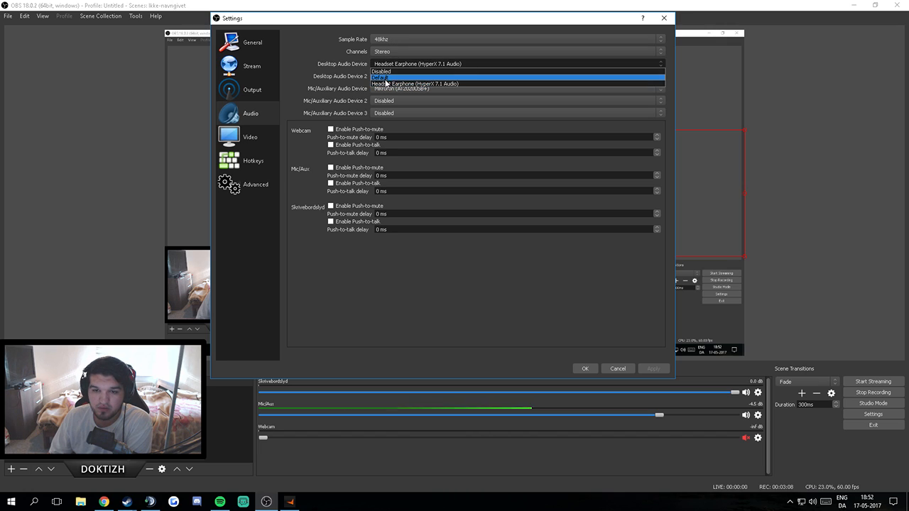
{"action": "left_click", "coordinate": [381, 77]}
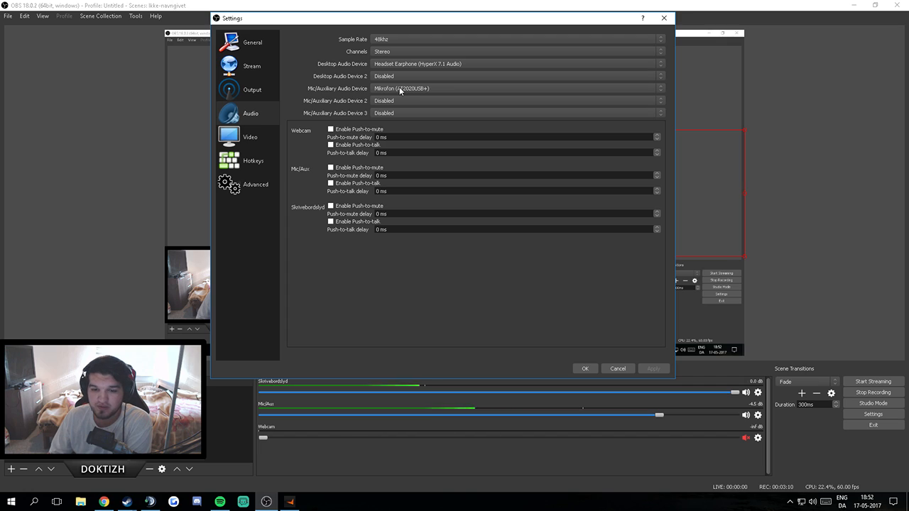
{"action": "left_click", "coordinate": [250, 136]}
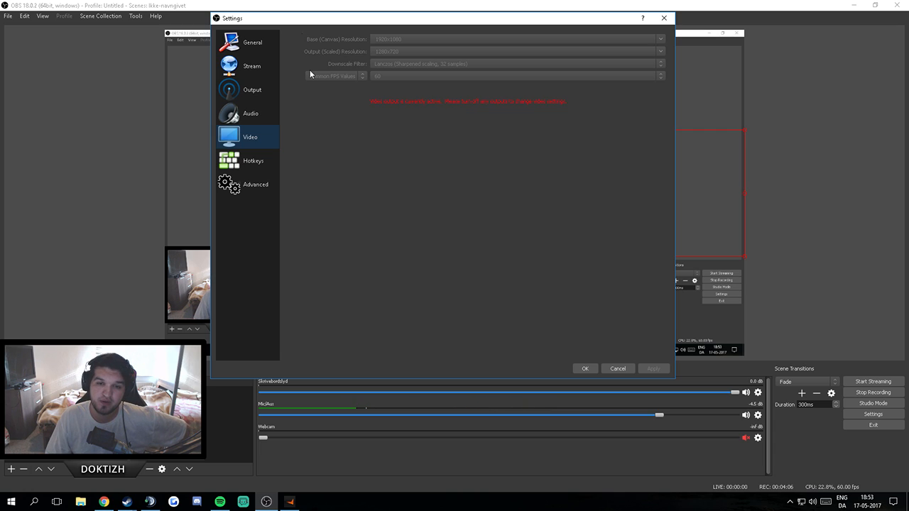
Step: Show the Advanced settings after checking the 1280x720 60 FPS video settings
{"action": "left_click", "coordinate": [255, 184]}
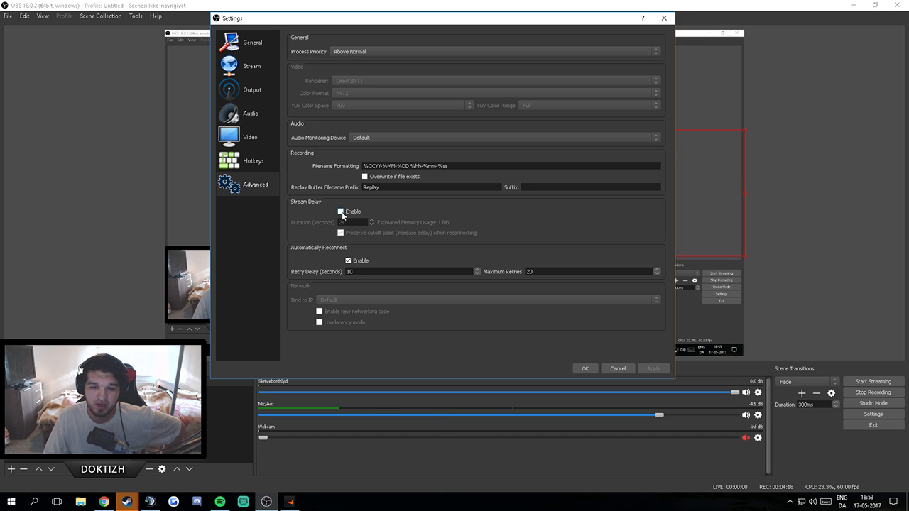
{"action": "left_click", "coordinate": [347, 212]}
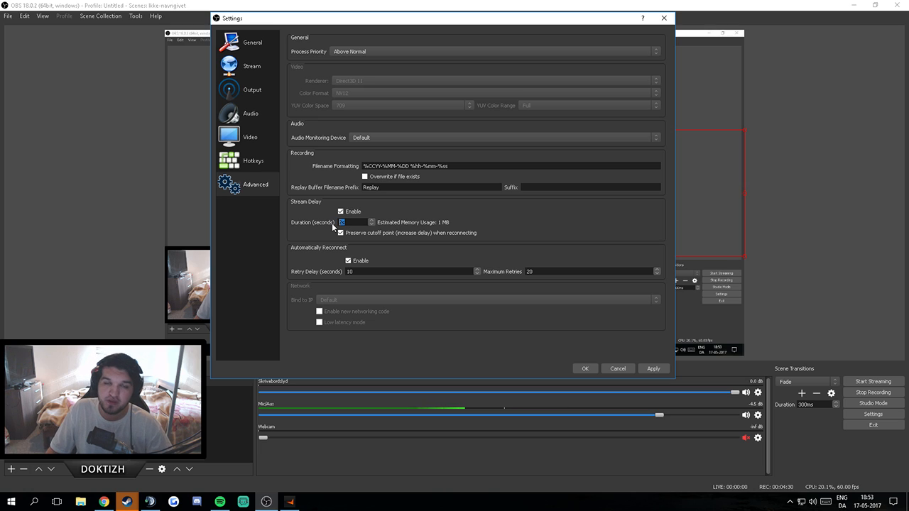
{"action": "left_click", "coordinate": [339, 211]}
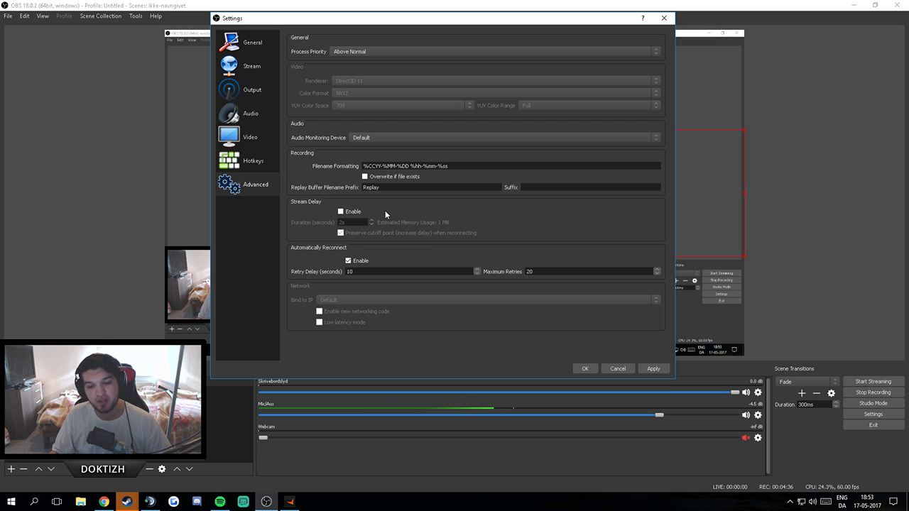
{"action": "mouse_move", "coordinate": [555, 311]}
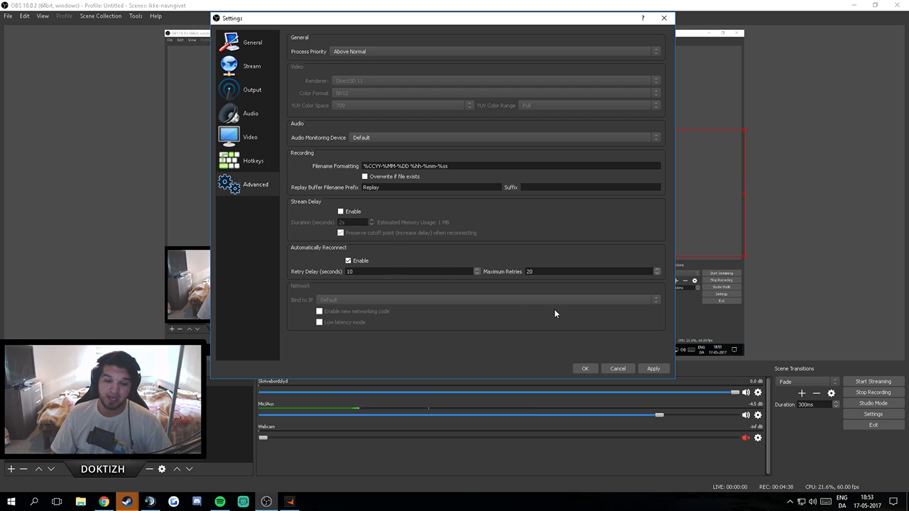